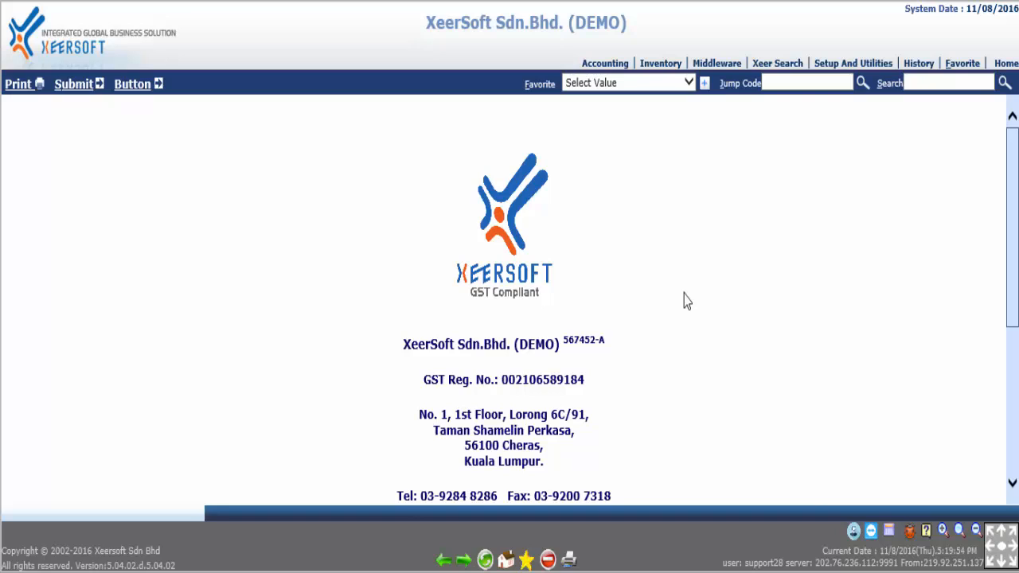
Show creditor A0003 Abraham Sdn Bhd's details from the Accounting Creditor Master listing
{"action": "left_click", "coordinate": [605, 63]}
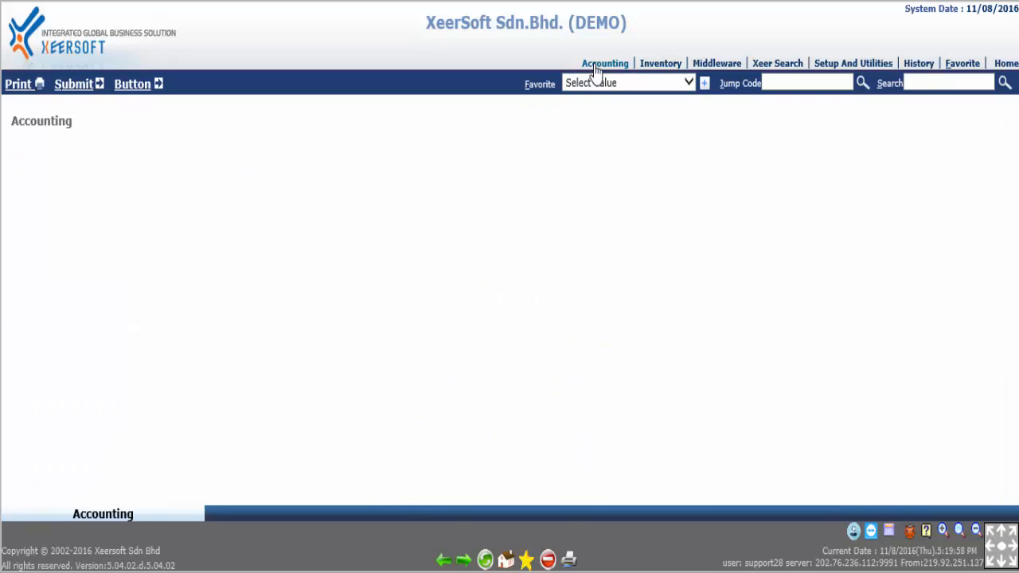
{"action": "left_click", "coordinate": [605, 63]}
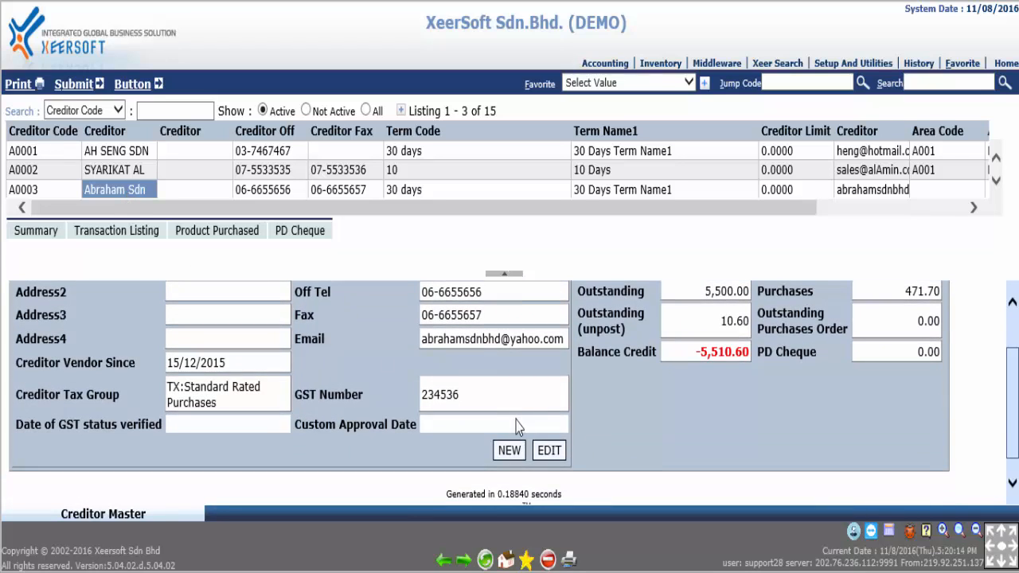
Give creditor A0003 self-bill approval no. 123456789 for 01/07/2016–31/07/2016 and submit the record
{"action": "left_click", "coordinate": [548, 449]}
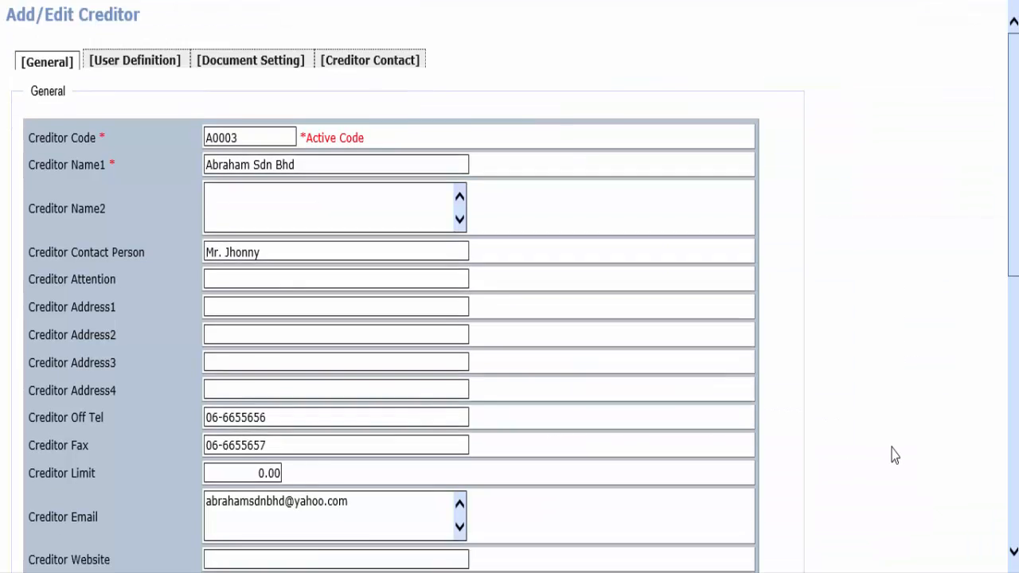
{"action": "scroll", "scroll_direction": "down", "scroll_amount": 3}
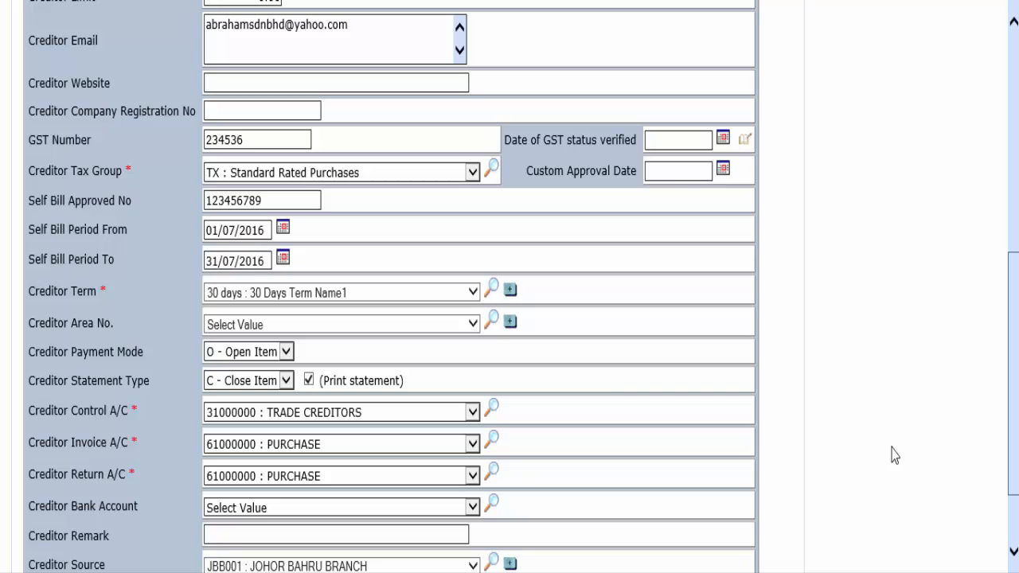
{"action": "mouse_move", "coordinate": [150, 221]}
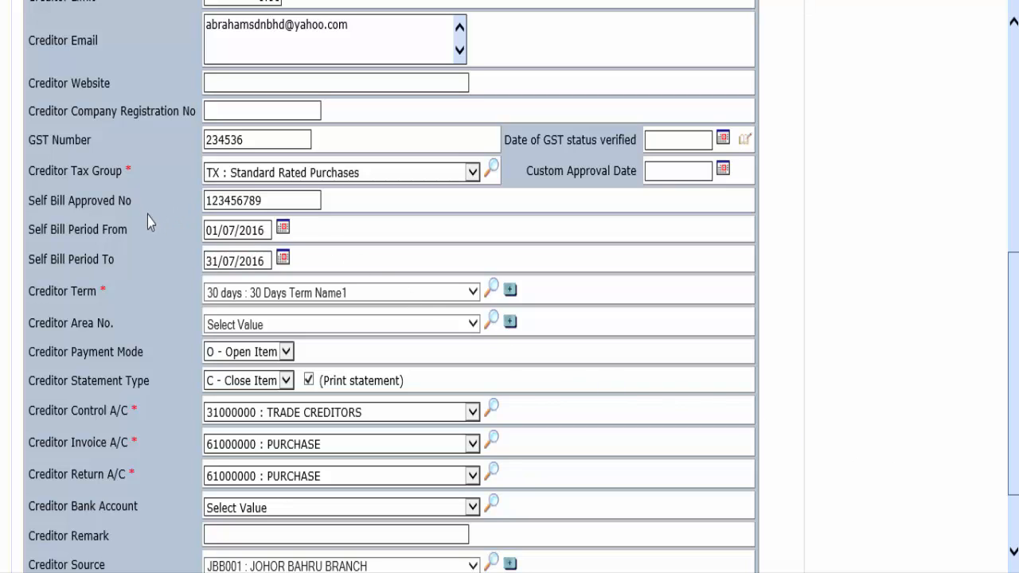
{"action": "mouse_move", "coordinate": [124, 268]}
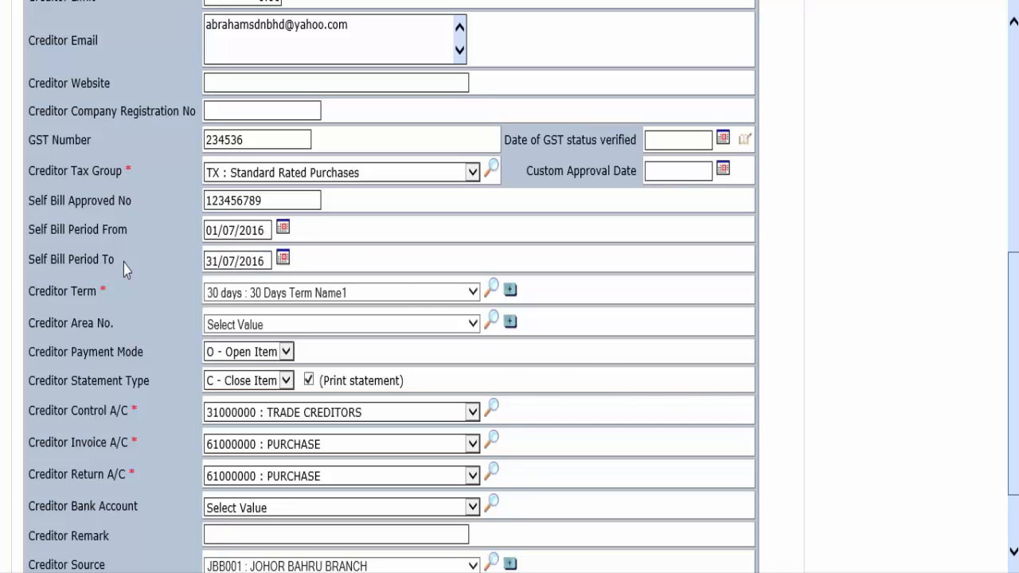
{"action": "mouse_move", "coordinate": [325, 219]}
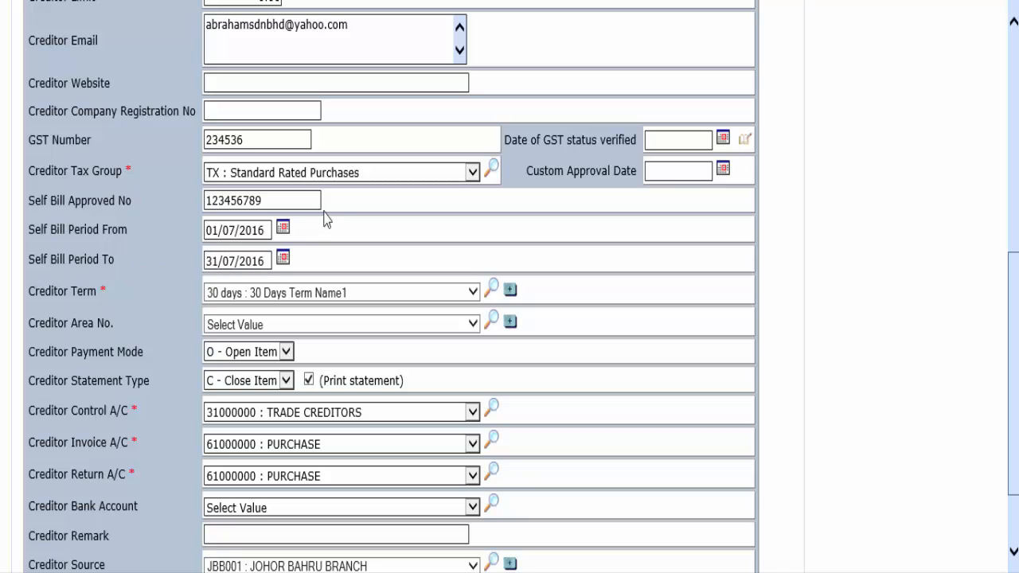
{"action": "mouse_move", "coordinate": [331, 208]}
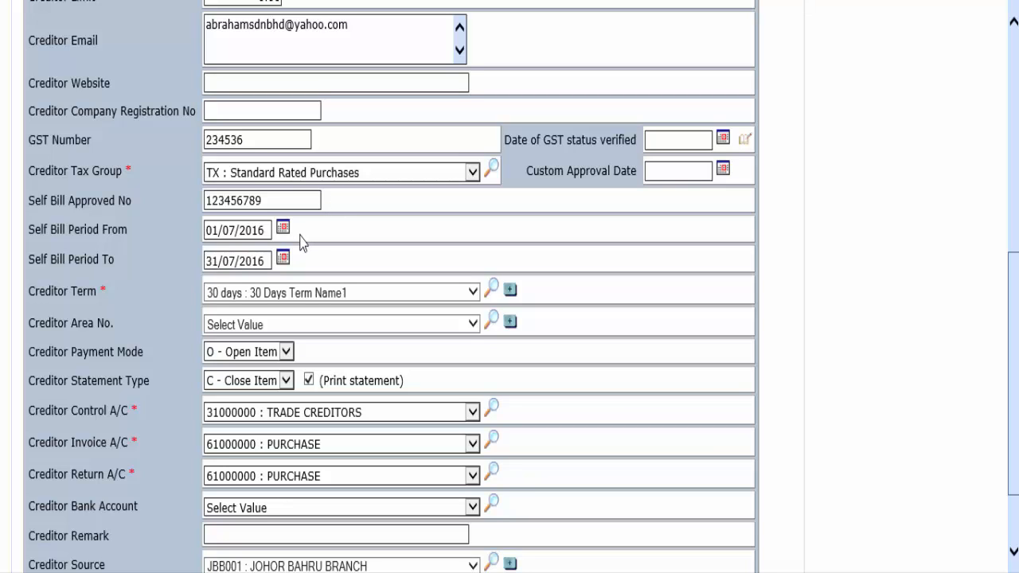
{"action": "mouse_move", "coordinate": [300, 265]}
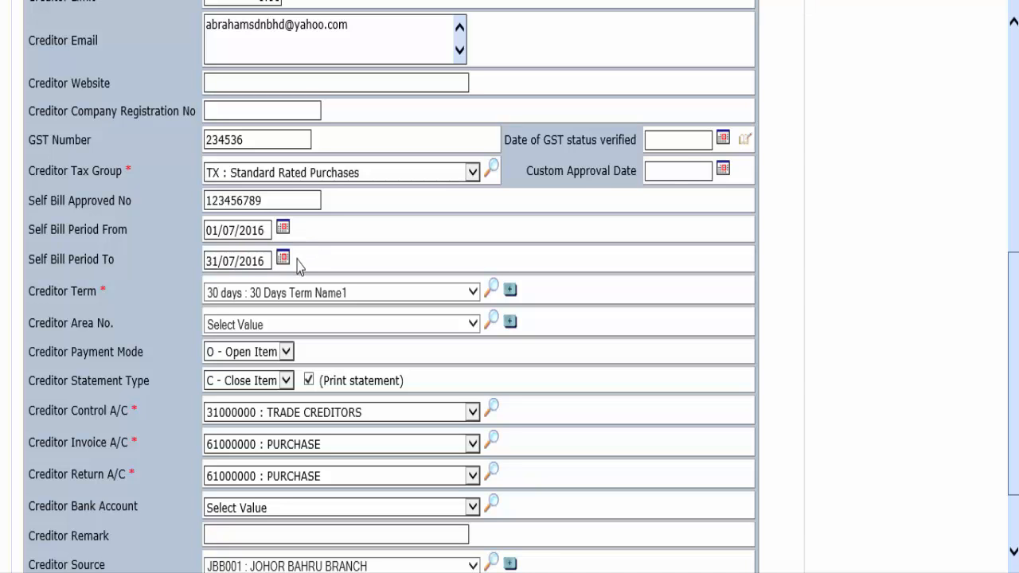
{"action": "scroll", "scroll_direction": "down", "scroll_amount": 3}
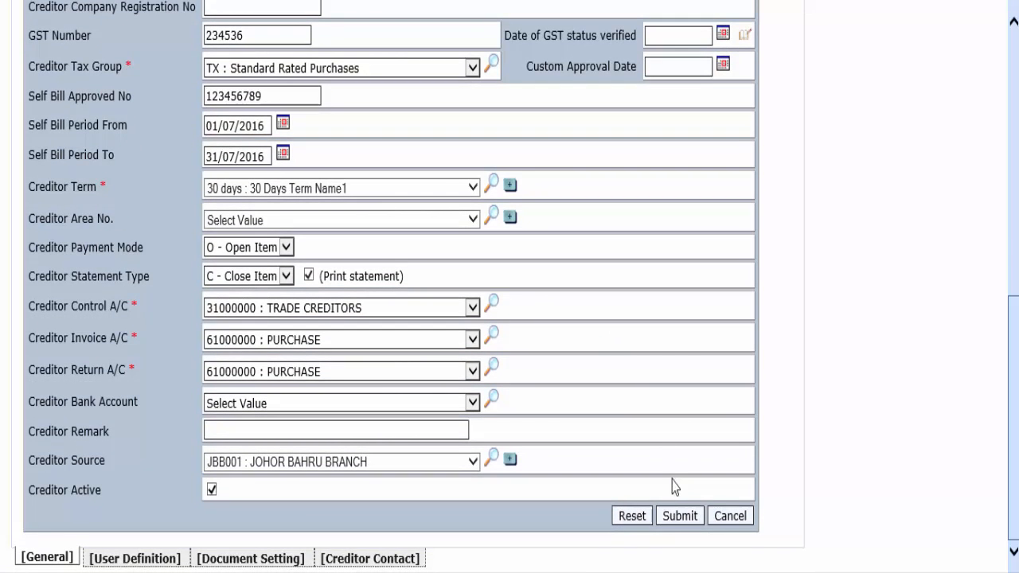
{"action": "left_click", "coordinate": [678, 516]}
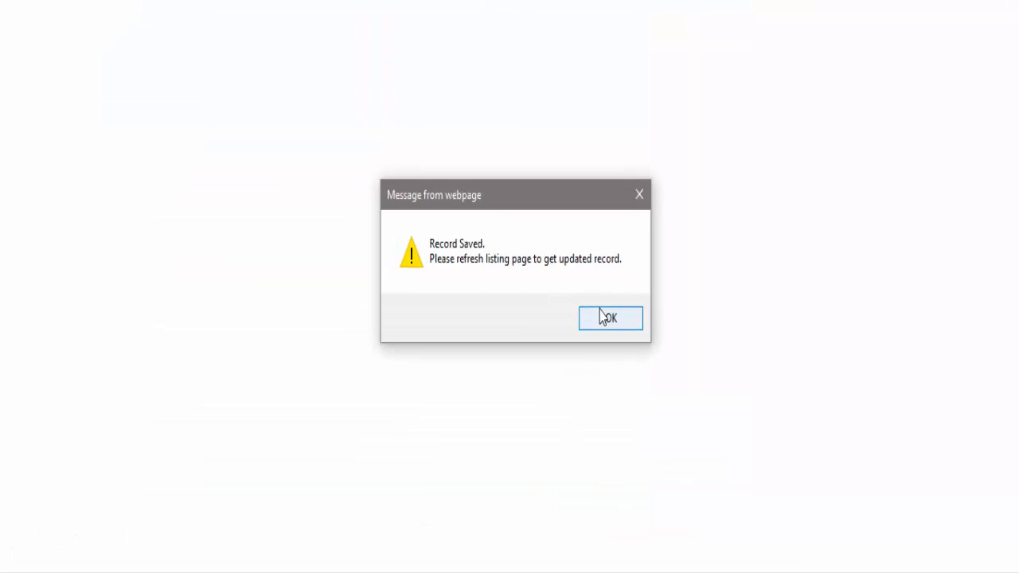
Acknowledge the saved message and start a new Supplier Bill in the Inventory module
{"action": "left_click", "coordinate": [609, 318]}
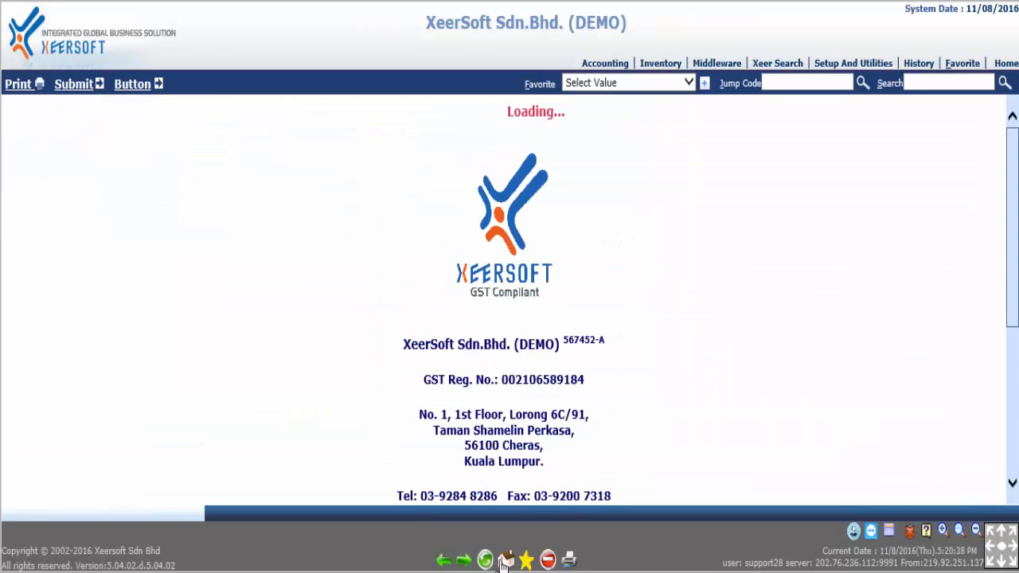
{"action": "mouse_move", "coordinate": [651, 341]}
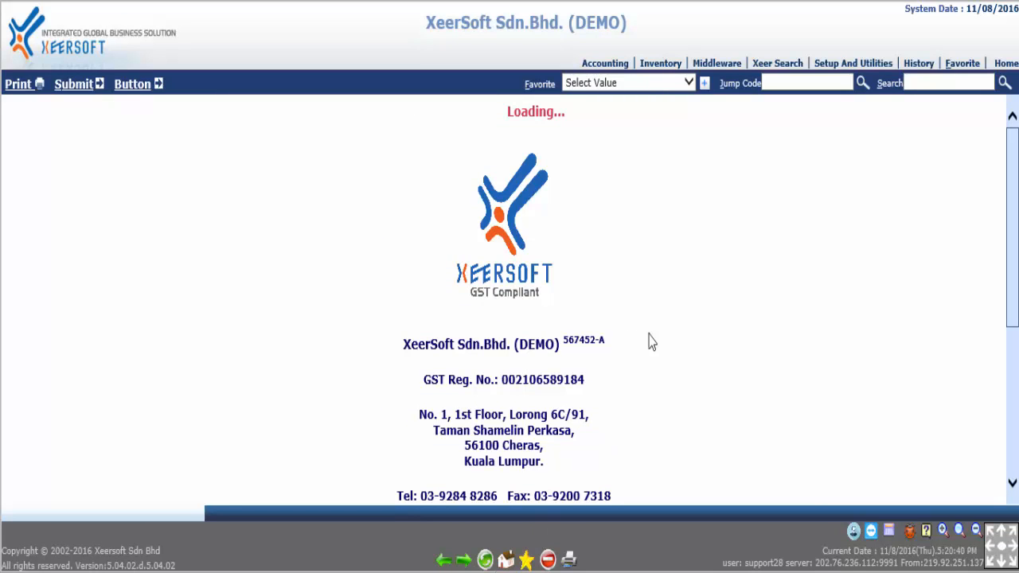
{"action": "left_click", "coordinate": [659, 64]}
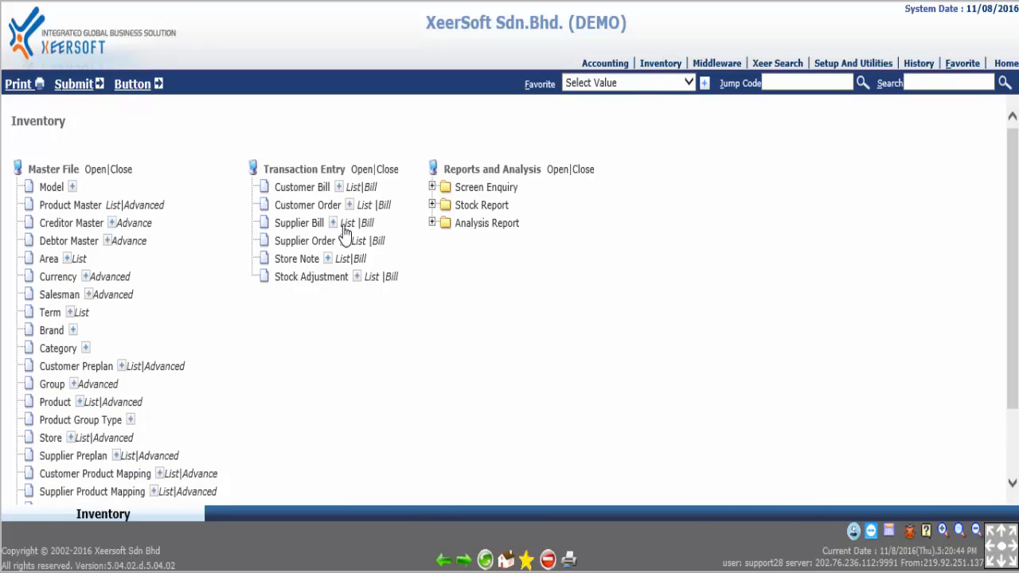
{"action": "mouse_move", "coordinate": [334, 223]}
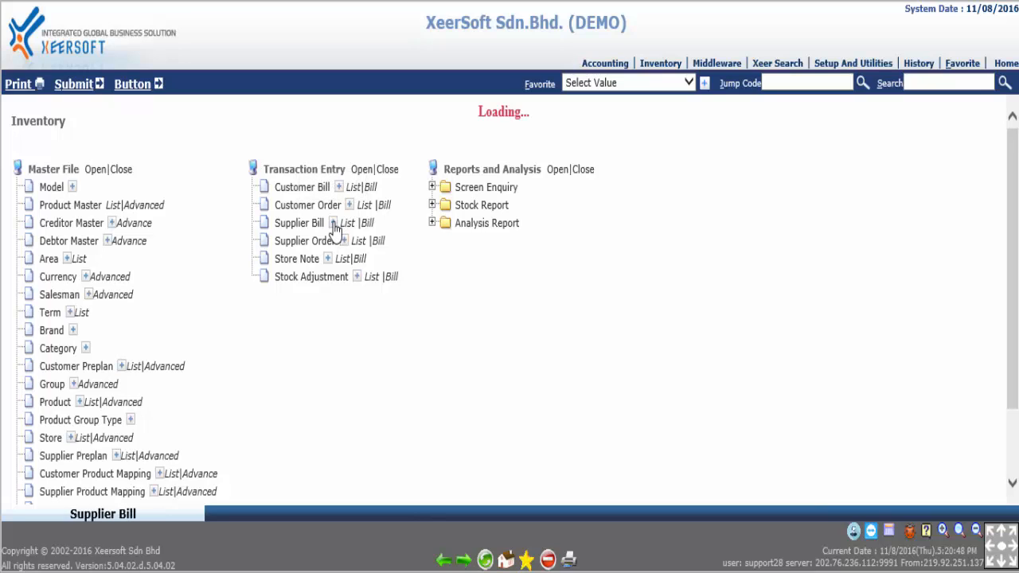
{"action": "left_click", "coordinate": [299, 223]}
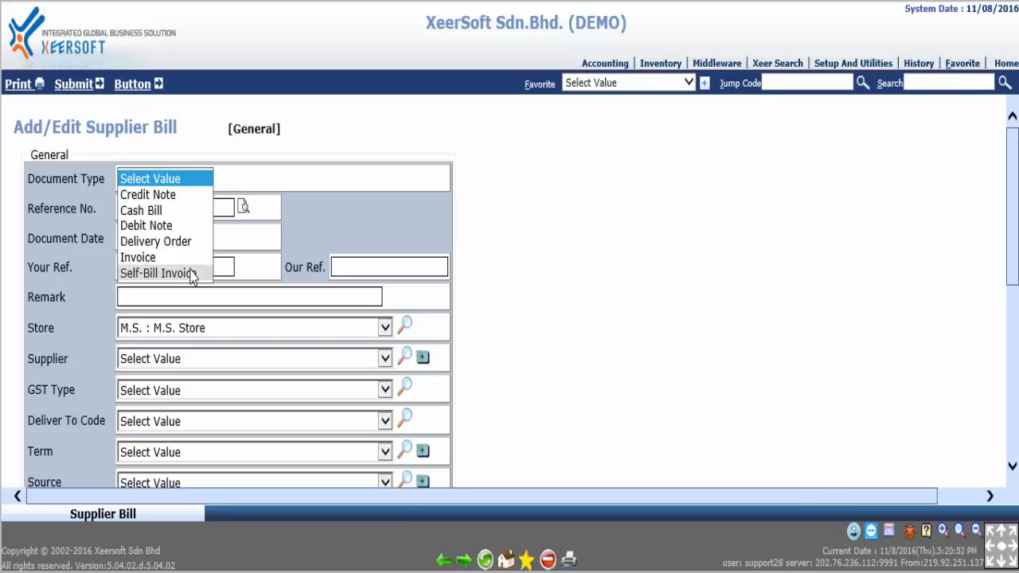
Set the header as a Self-Bill Invoice for A0003, GST type TX, 30-day term, reference 'demo'
{"action": "left_click", "coordinate": [159, 274]}
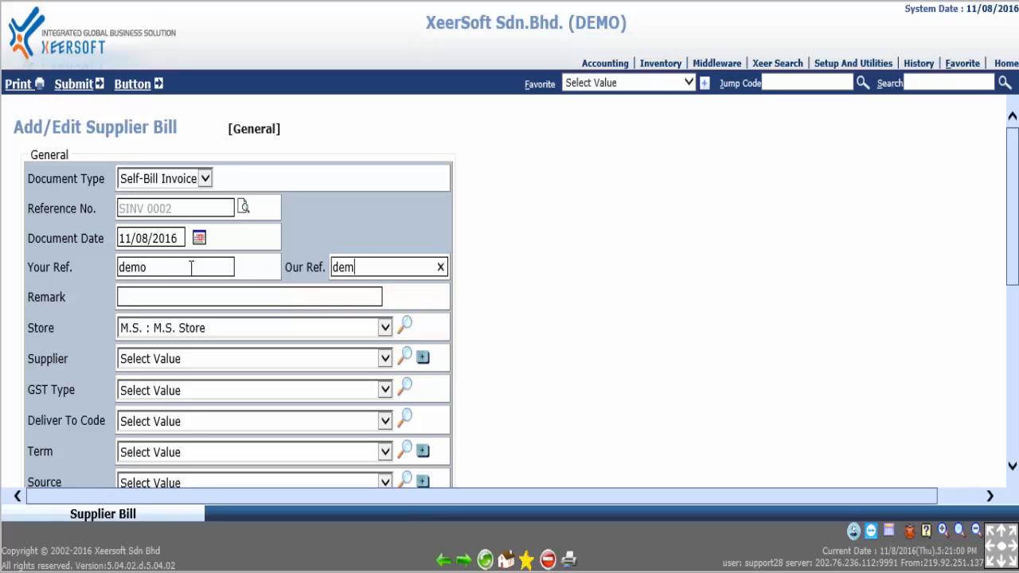
{"action": "type", "text": "demo"}
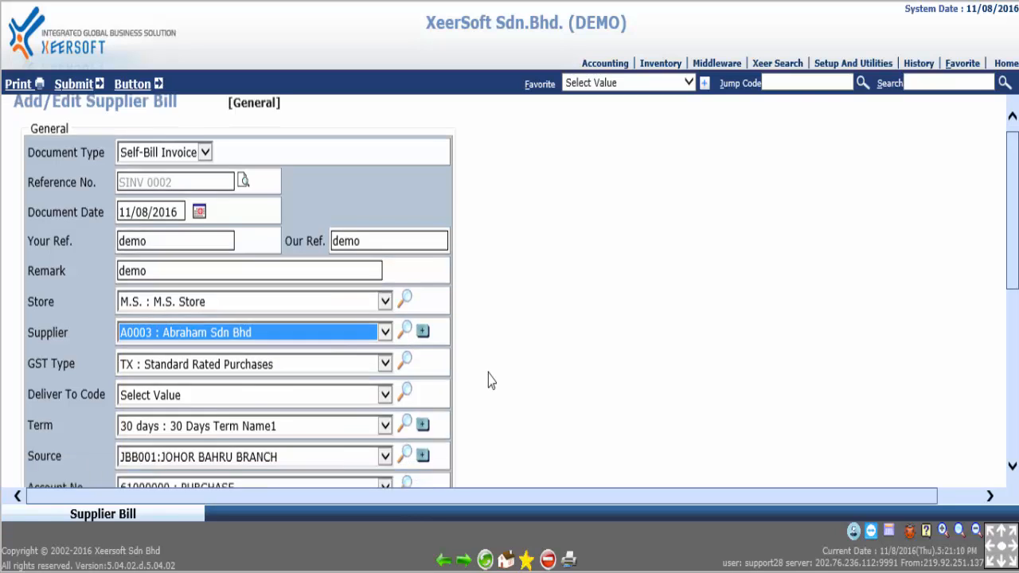
{"action": "scroll", "scroll_direction": "down", "scroll_amount": 3}
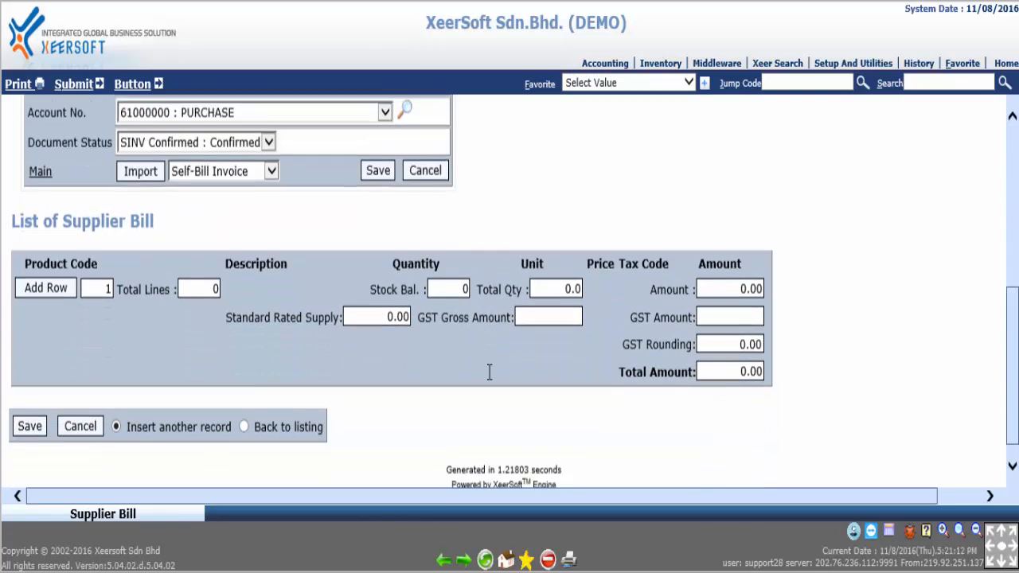
Add a line for WB001 Wheat Bread, quantity 1 at 10.00, and save the invoice totalling 10.60
{"action": "scroll", "scroll_direction": "down", "scroll_amount": 3}
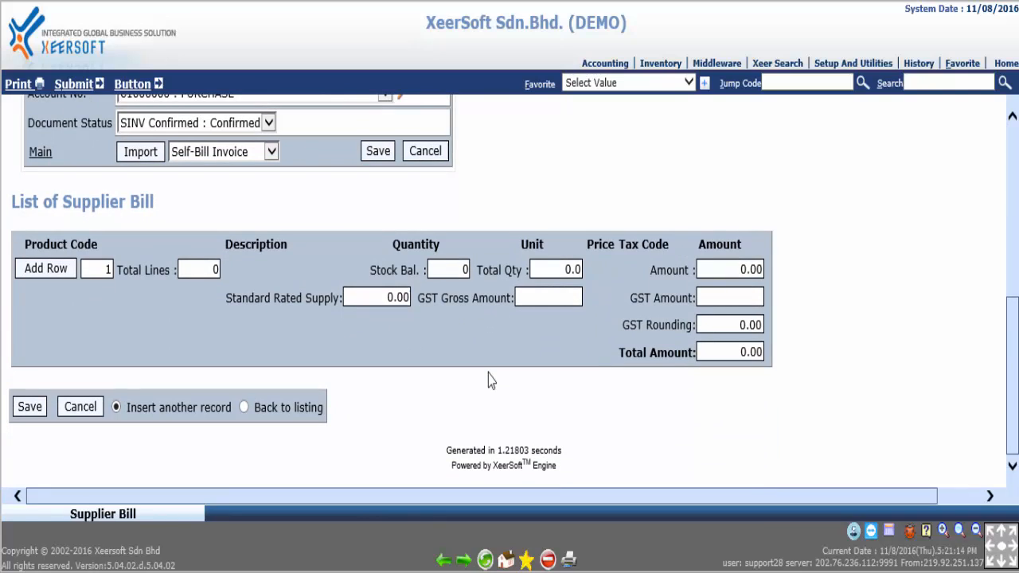
{"action": "left_click", "coordinate": [45, 267]}
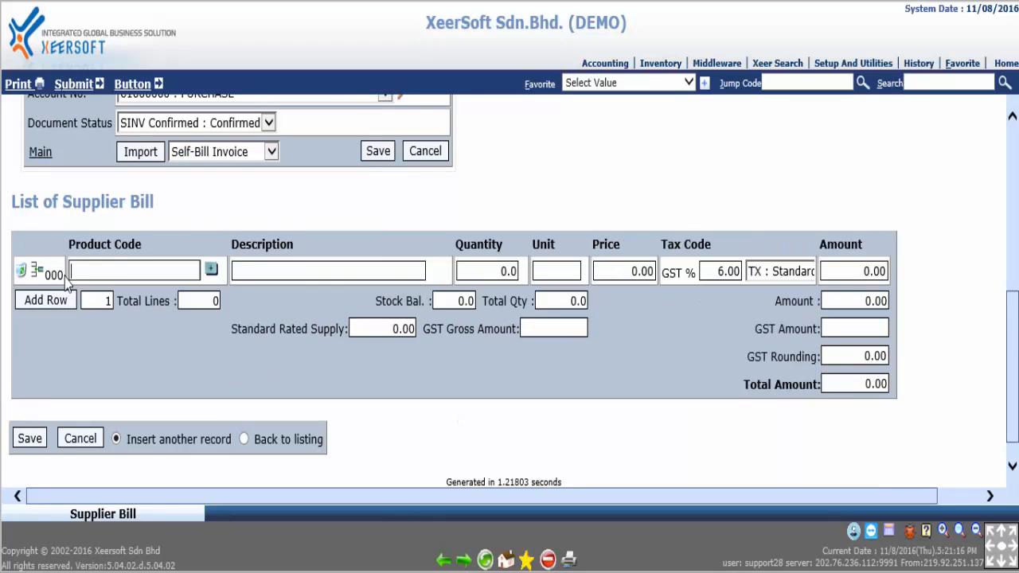
{"action": "type", "text": "W"}
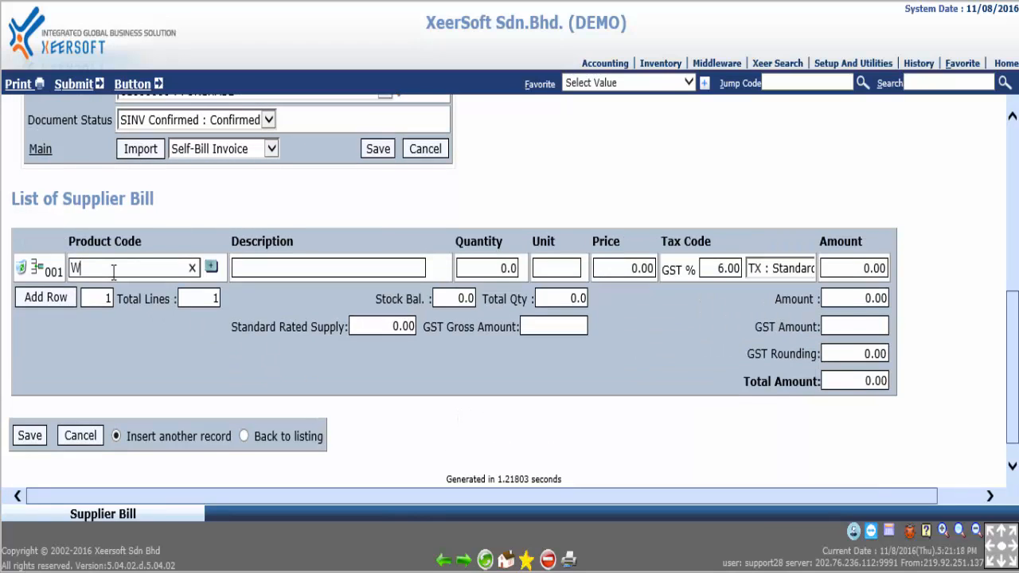
{"action": "type", "text": "B001 : Wheat Bread"}
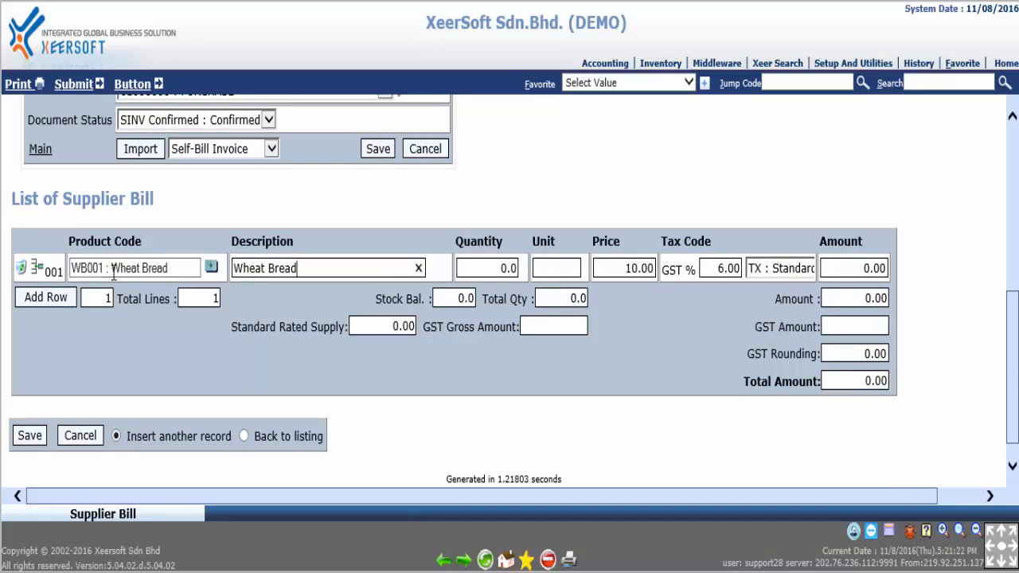
{"action": "type", "text": "1"}
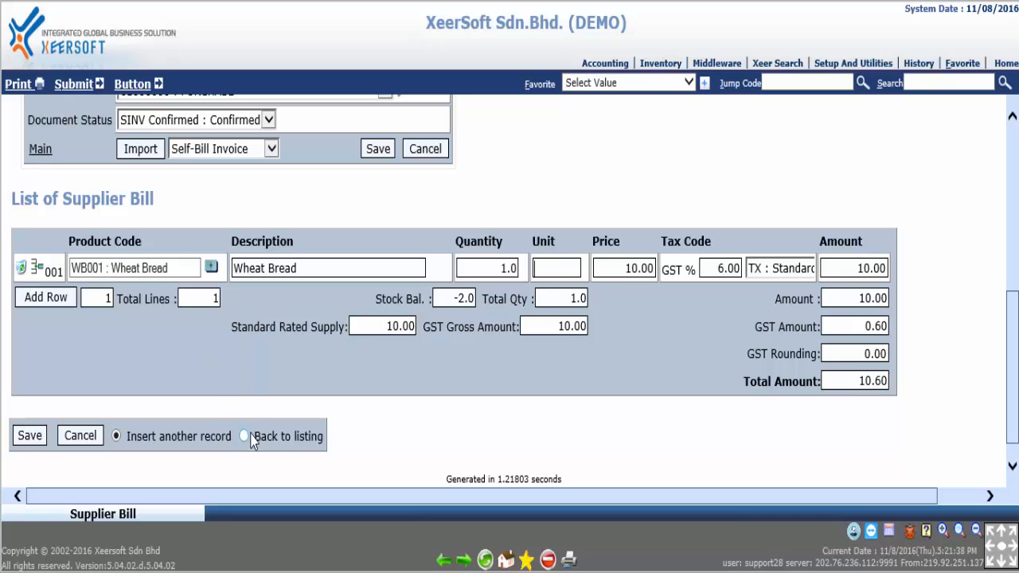
{"action": "left_click", "coordinate": [244, 436]}
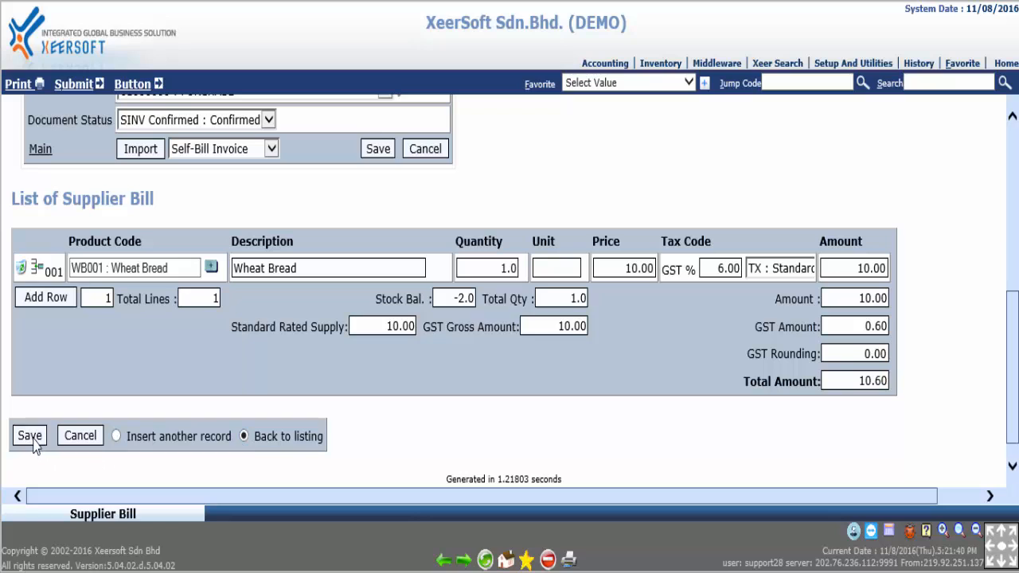
{"action": "left_click", "coordinate": [29, 437]}
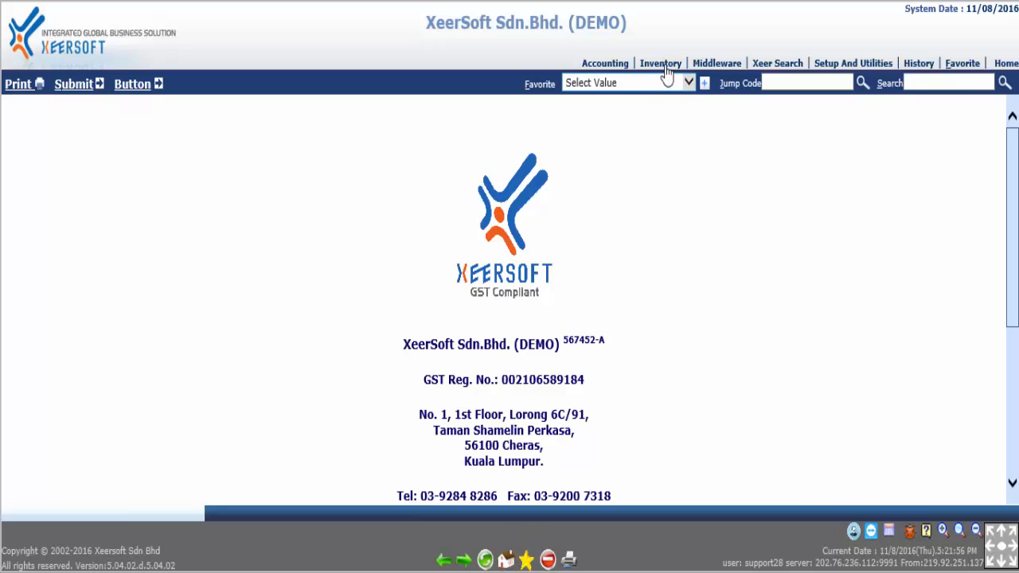
From the Supplier Bill List, print SINV 0002 using the GST Self-Billed Invoice template
{"action": "left_click", "coordinate": [659, 64]}
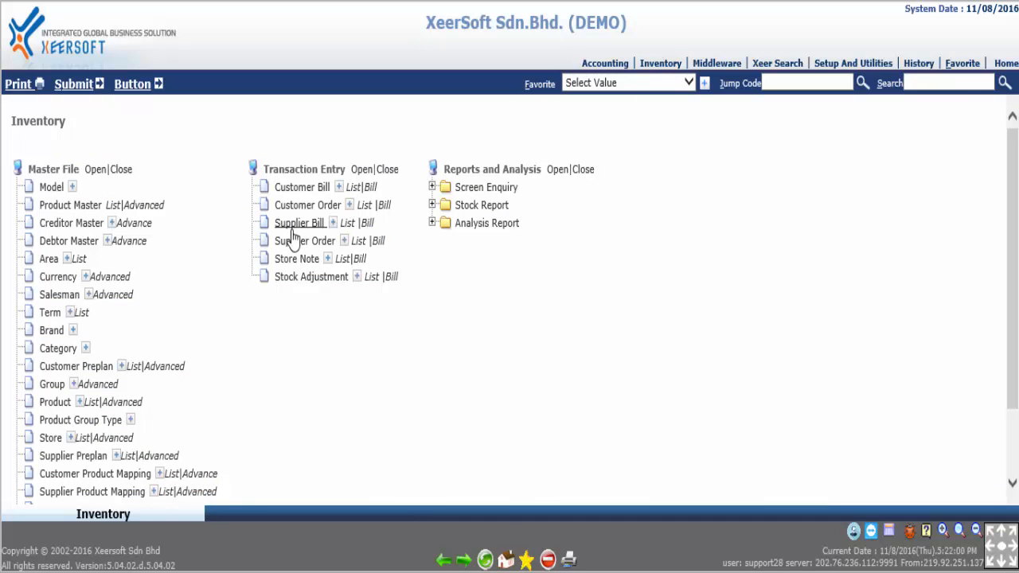
{"action": "left_click", "coordinate": [299, 223]}
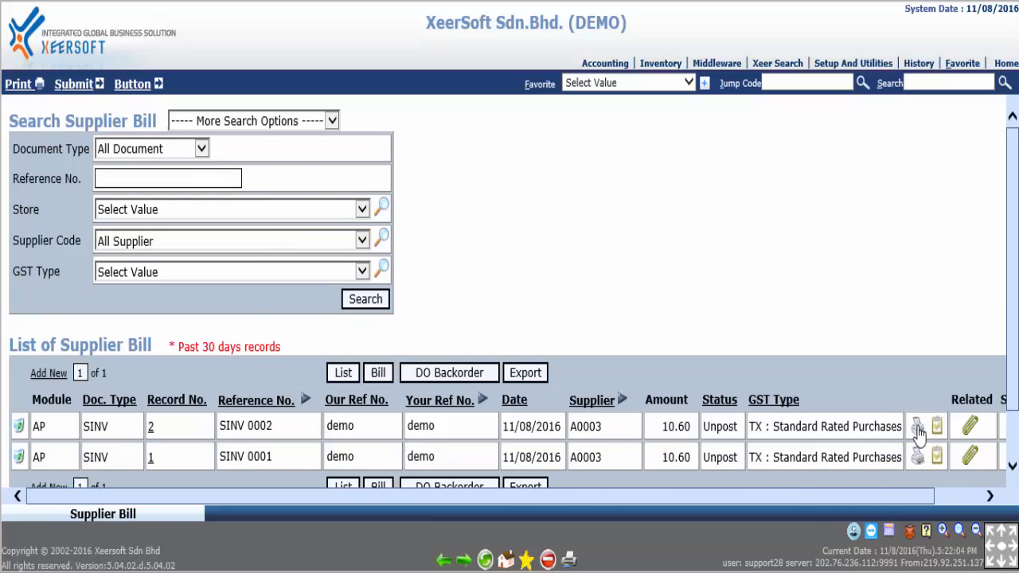
{"action": "left_click", "coordinate": [920, 426]}
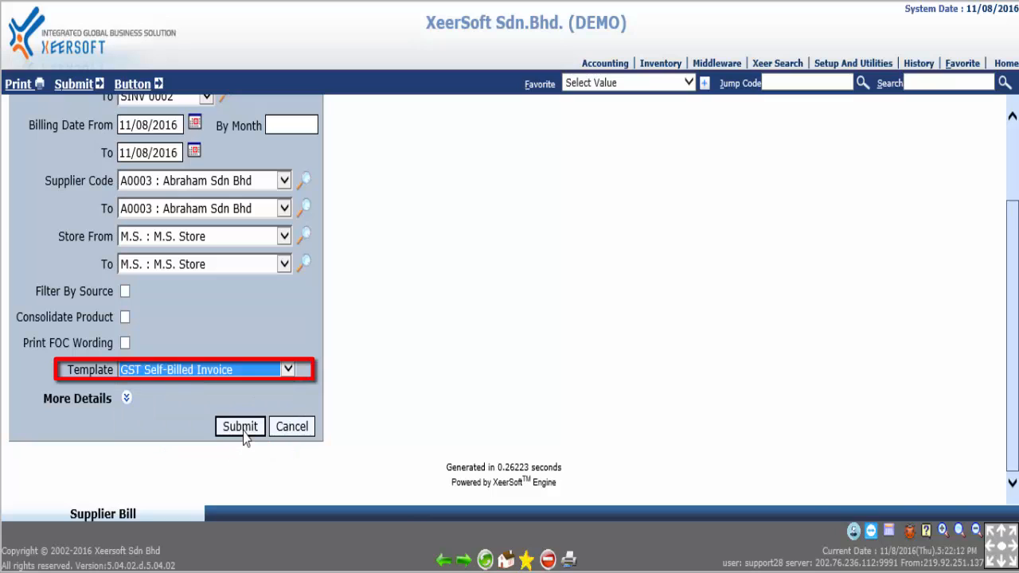
{"action": "left_click", "coordinate": [239, 427]}
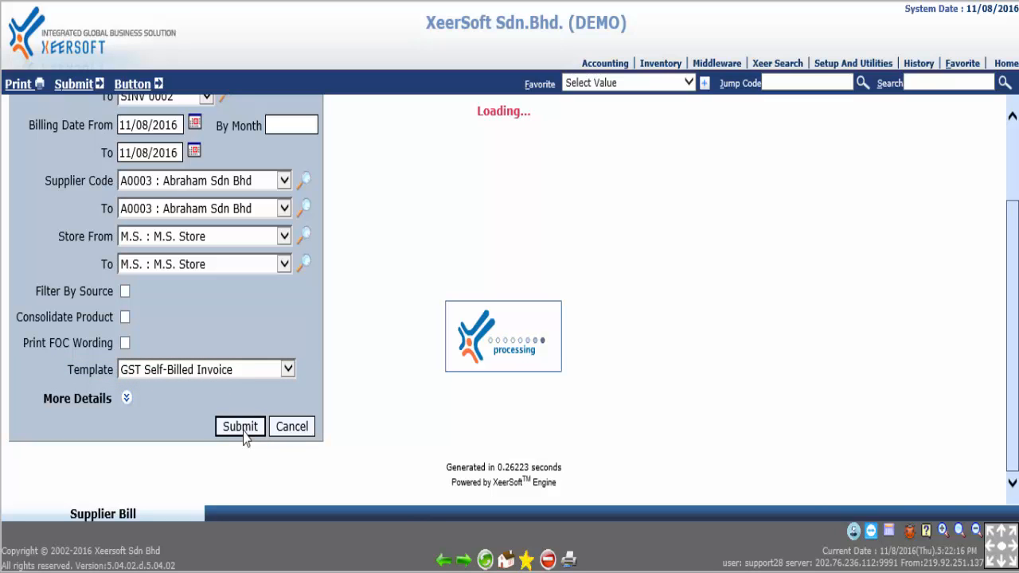
{"action": "left_click", "coordinate": [239, 426]}
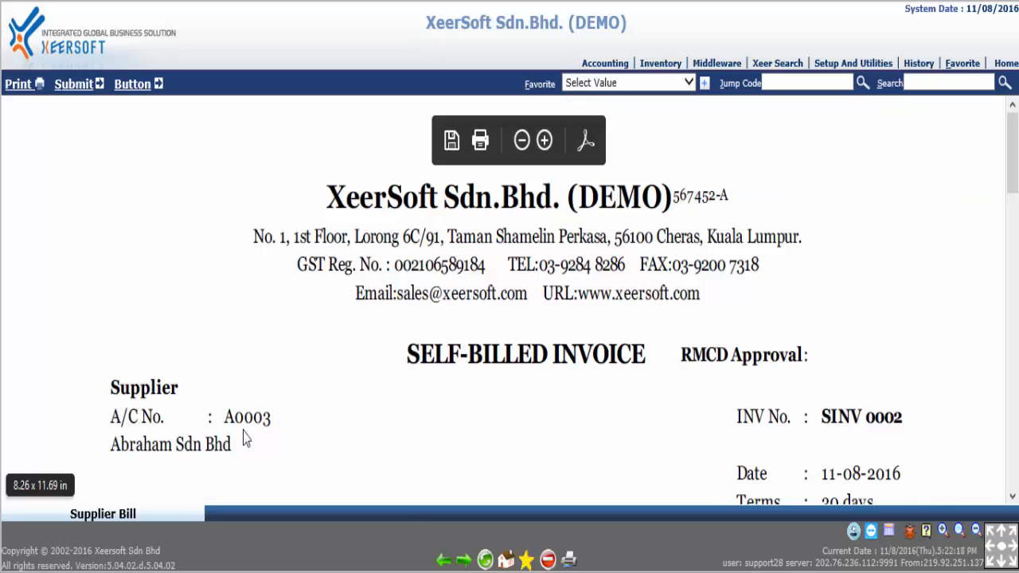
{"action": "mouse_move", "coordinate": [347, 465]}
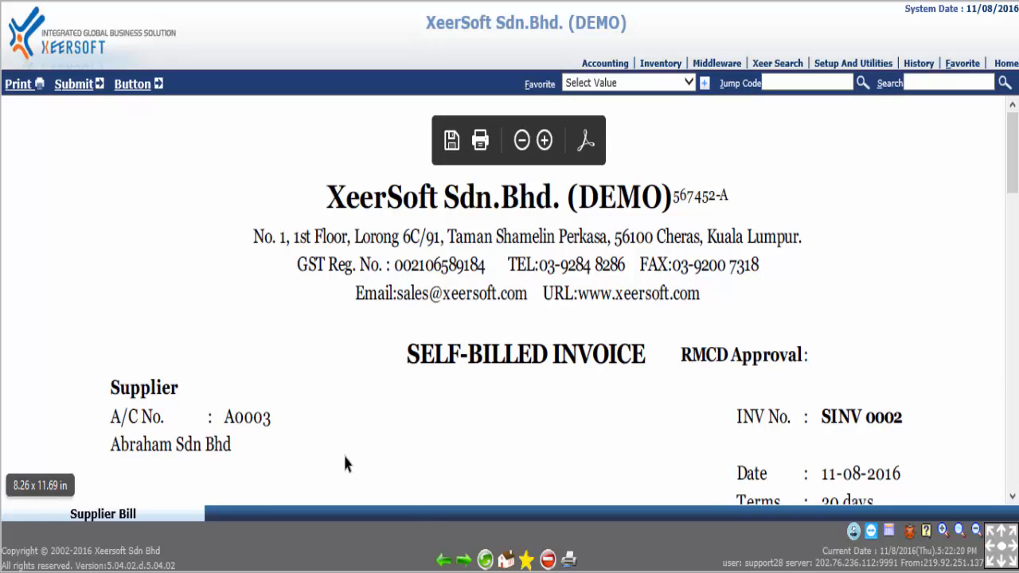
Scroll the printout showing Wheat Bread at 10.00 plus 0.60 GST, then go back to the home page
{"action": "scroll", "scroll_direction": "down", "scroll_amount": 3}
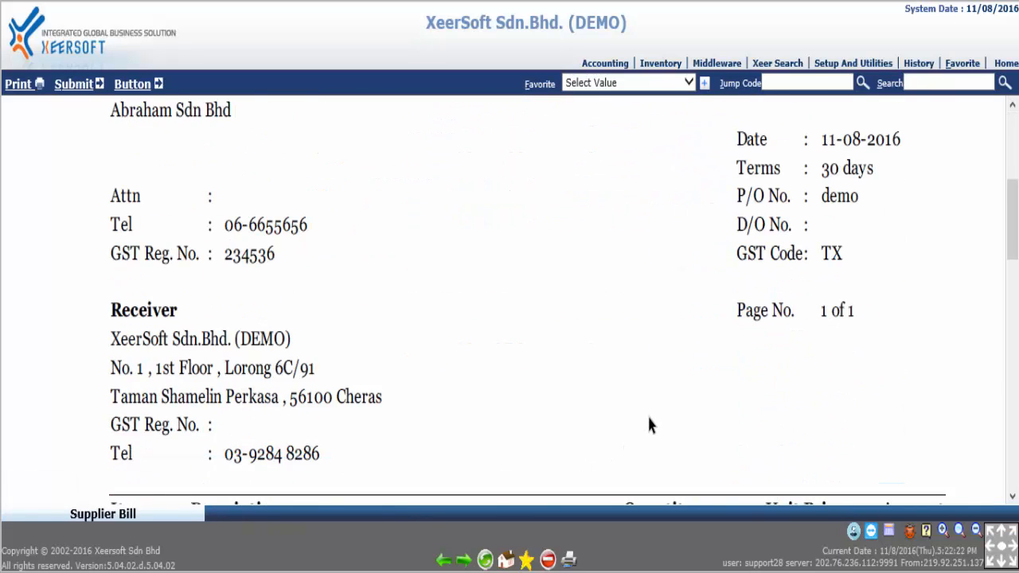
{"action": "scroll", "scroll_direction": "down", "scroll_amount": 3}
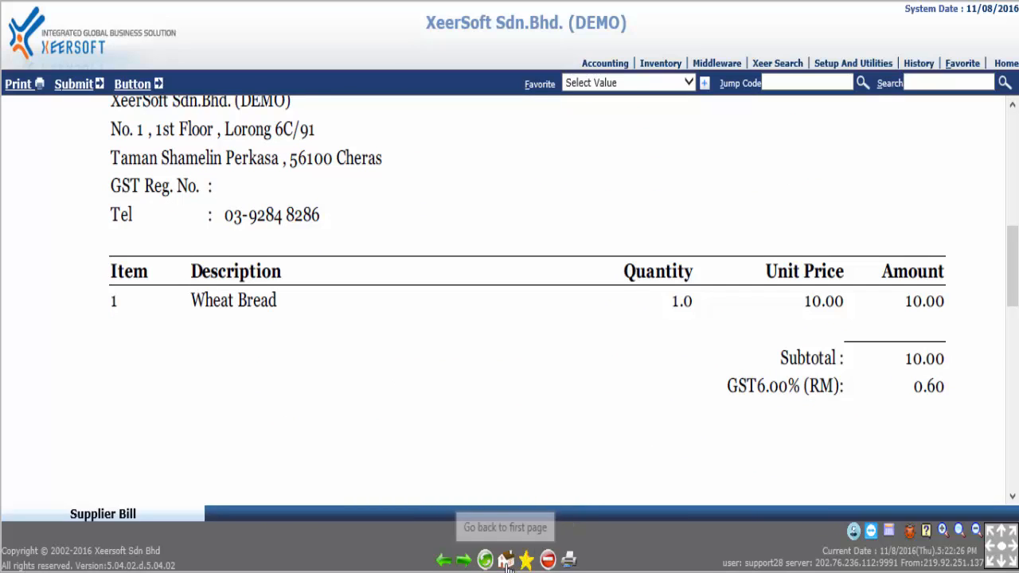
{"action": "left_click", "coordinate": [505, 527]}
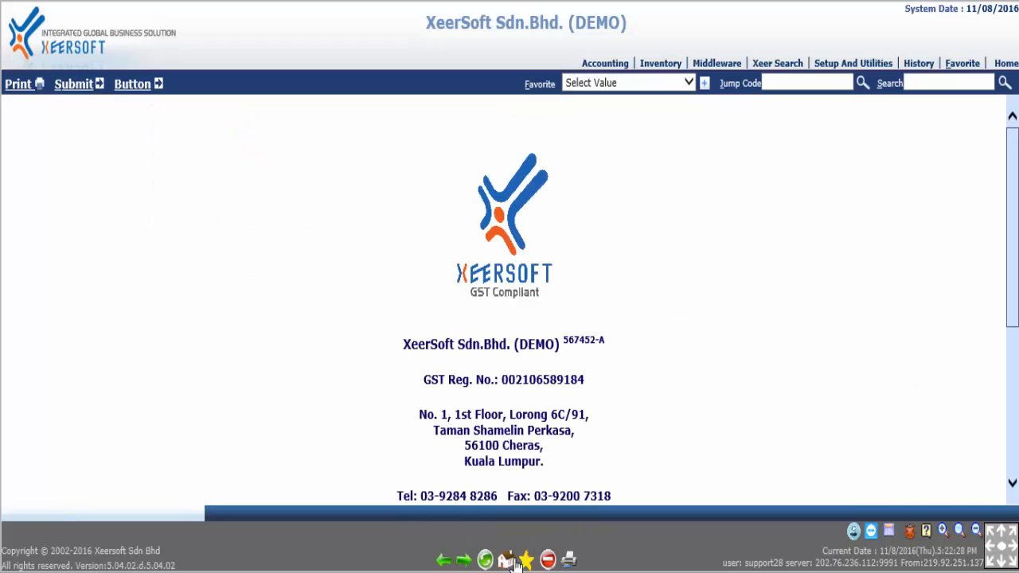